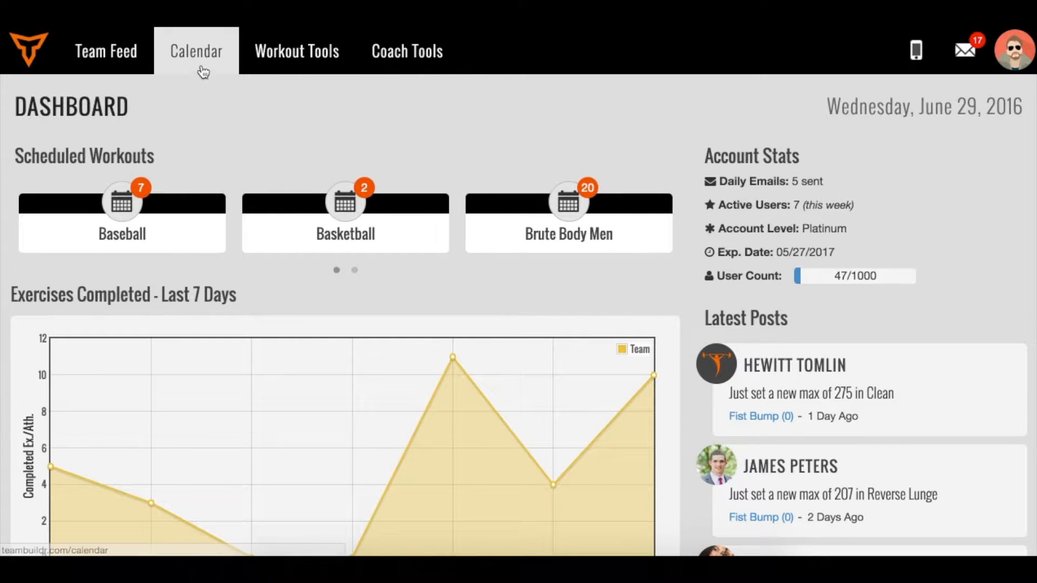
Open the Calendar tab to view the Founders group's untitled workouts
click(195, 50)
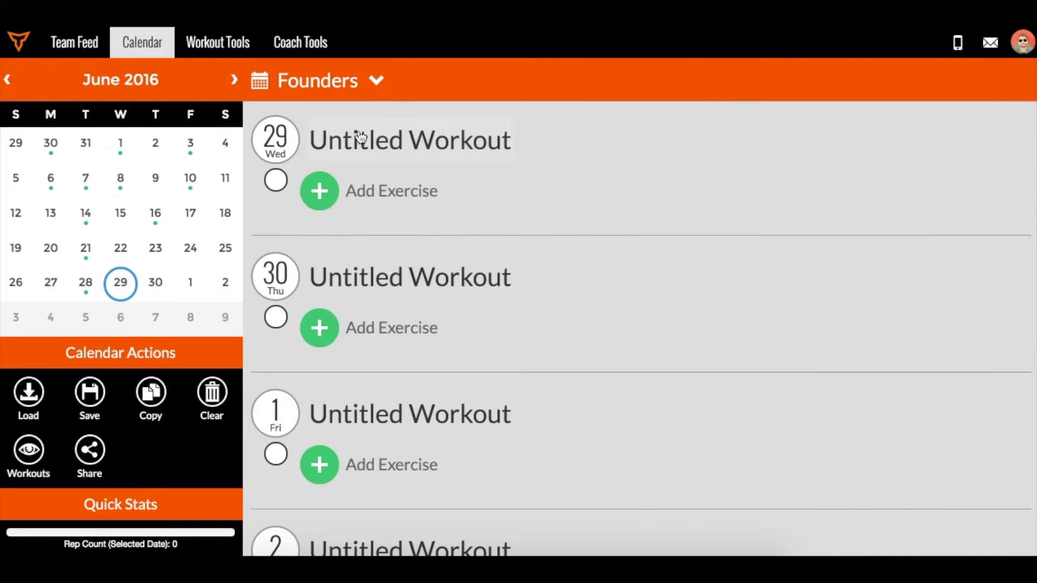
Preview Wednesday's lift and squat warm-up options, then open Coach Tools > Exercises
click(318, 191)
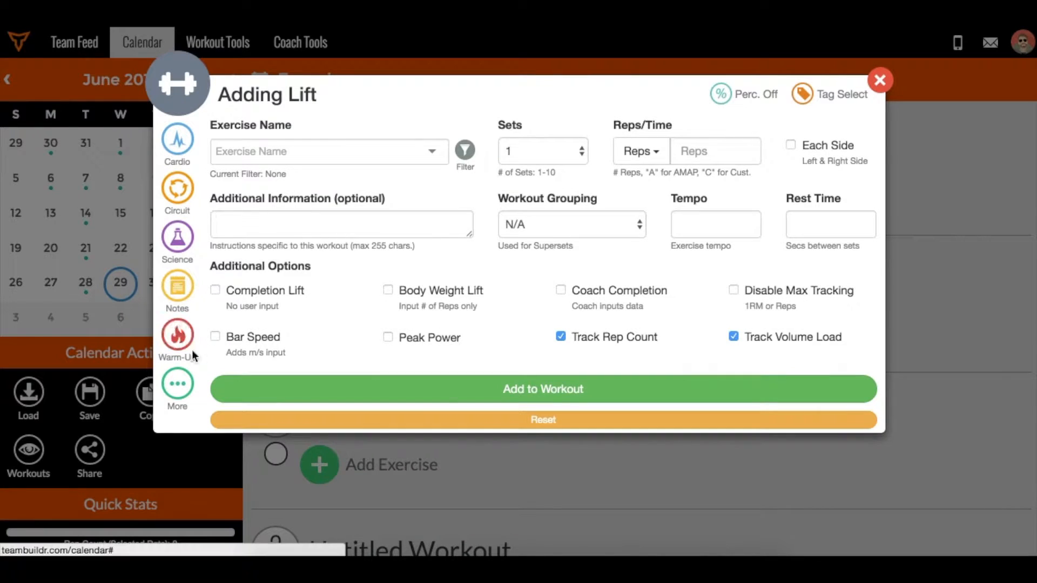
mouse_move(177, 334)
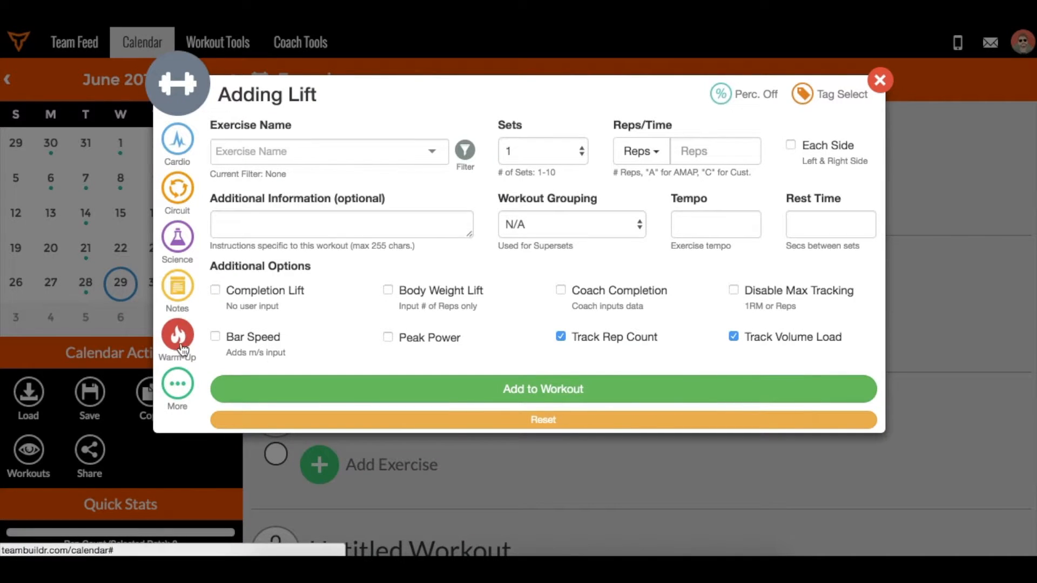
click(176, 337)
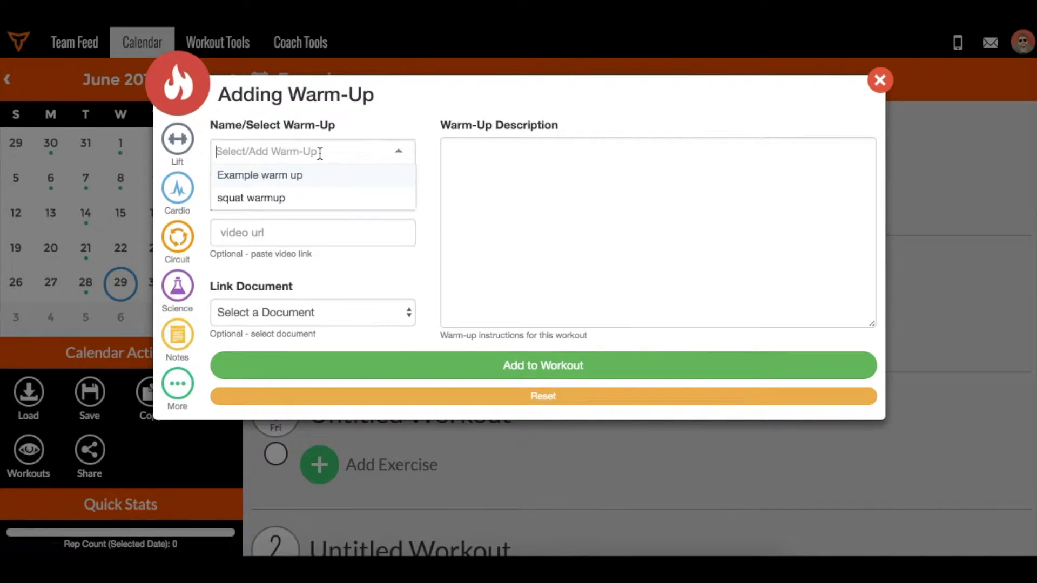
click(250, 197)
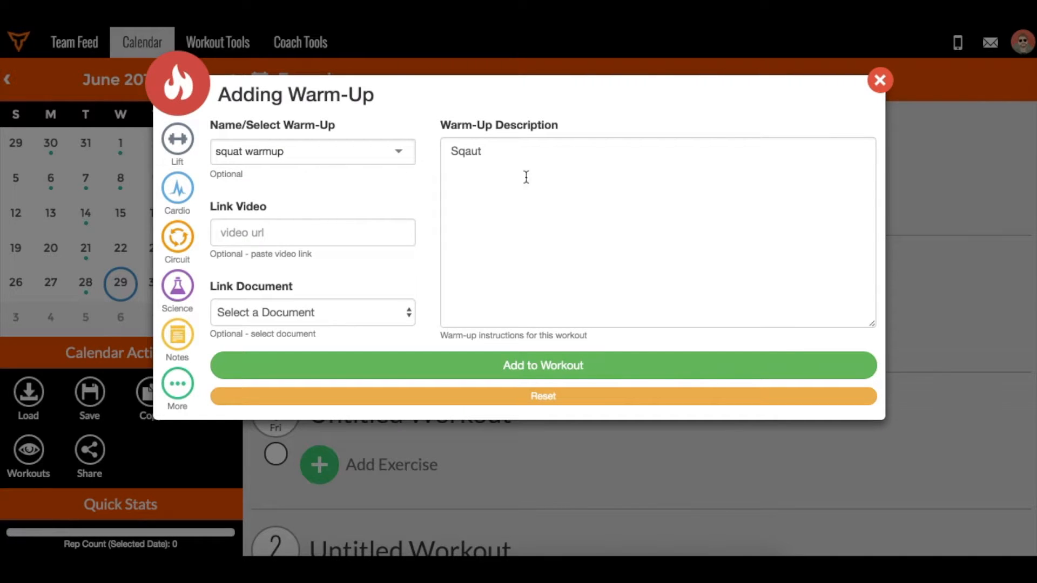
mouse_move(197, 165)
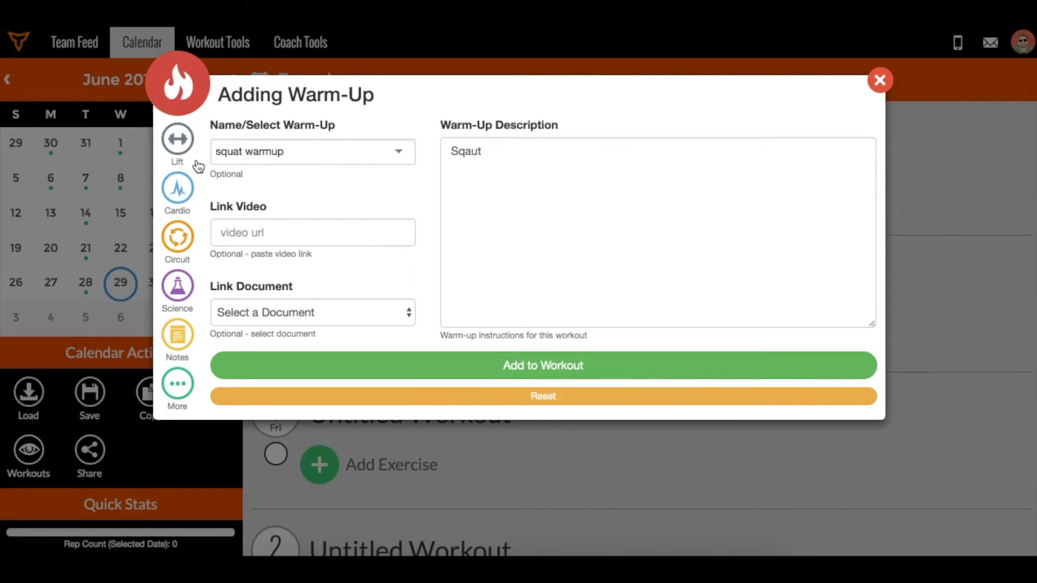
click(177, 141)
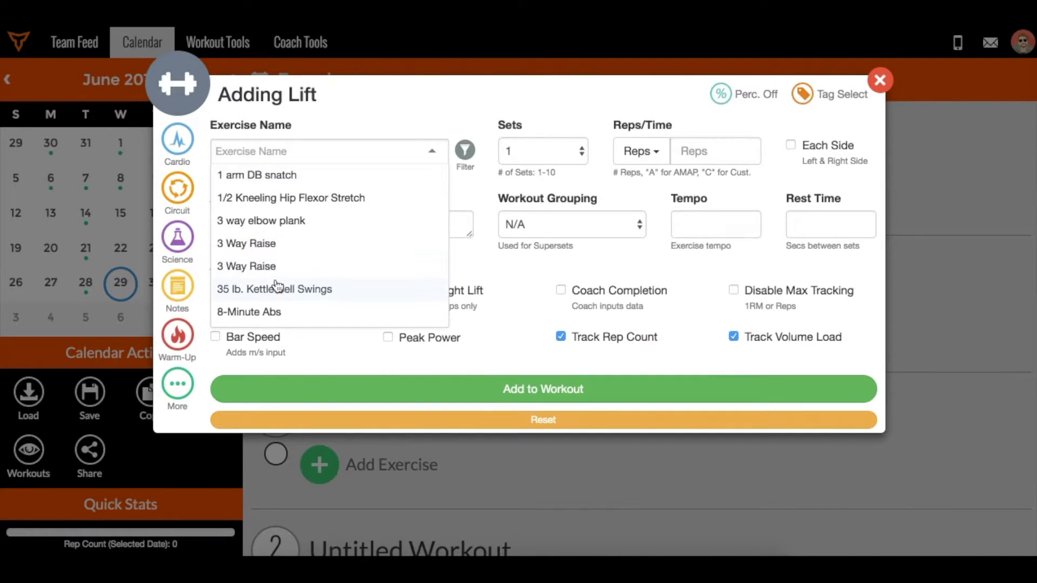
click(329, 150)
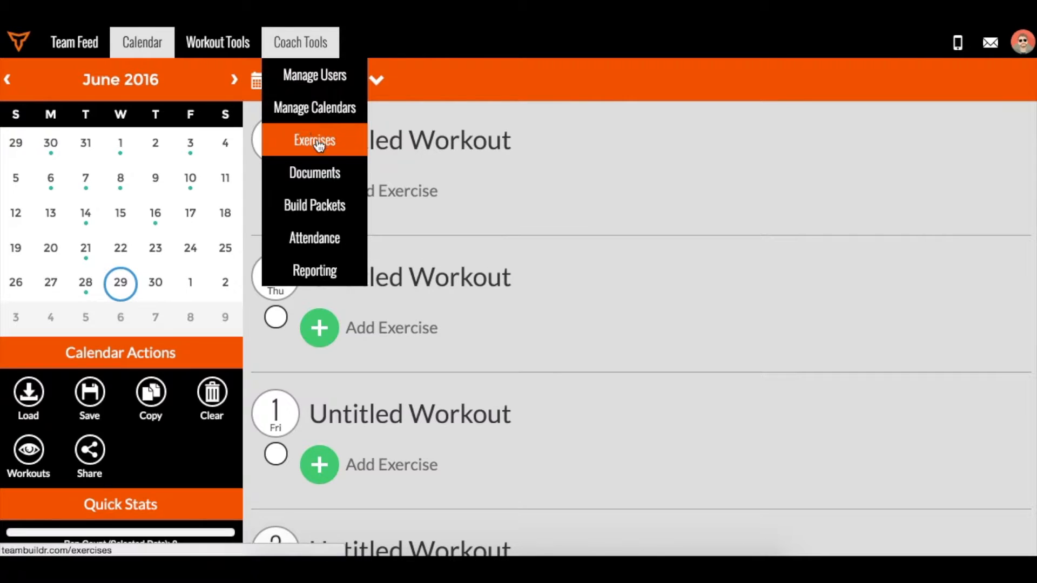
click(313, 140)
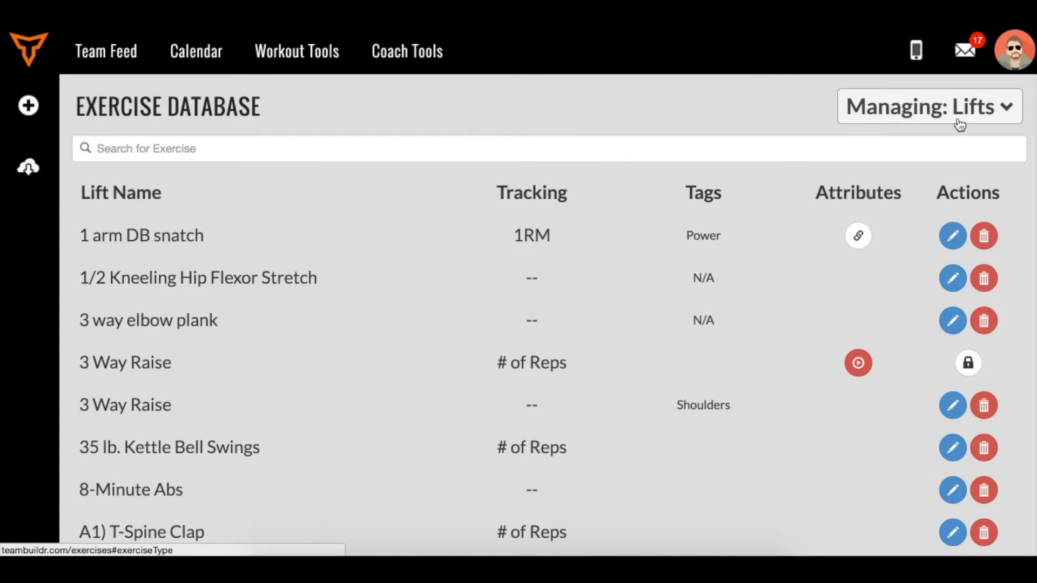
Open the 'Managing: Lifts' dropdown to show the Exercise Type list
click(928, 107)
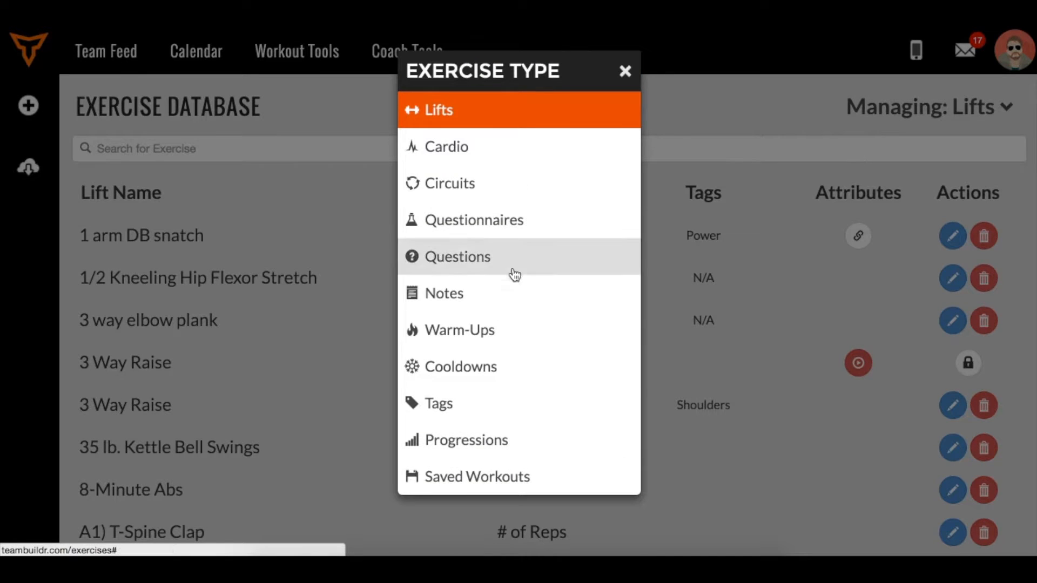
mouse_move(472, 476)
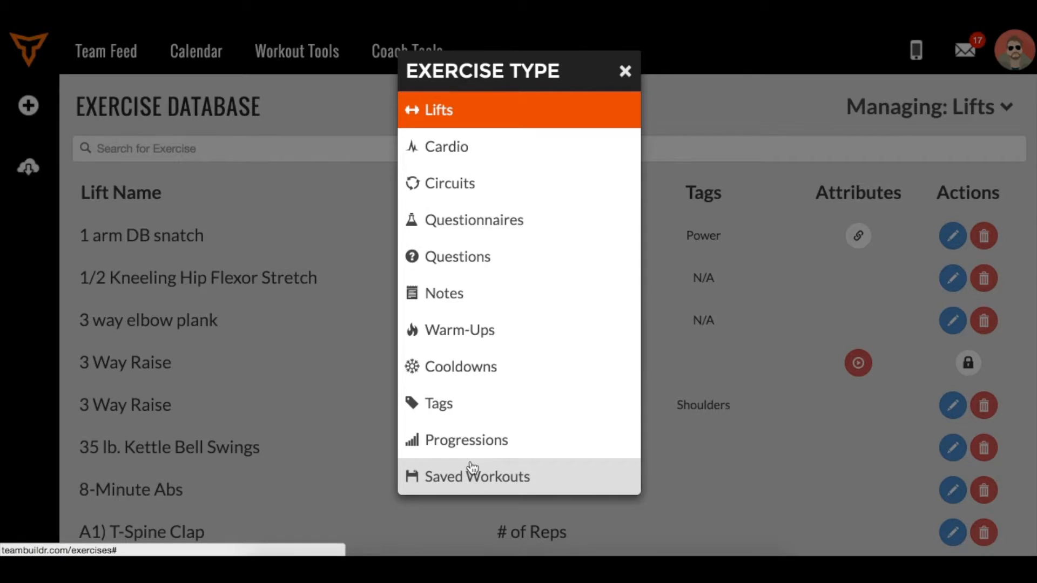
mouse_move(466, 126)
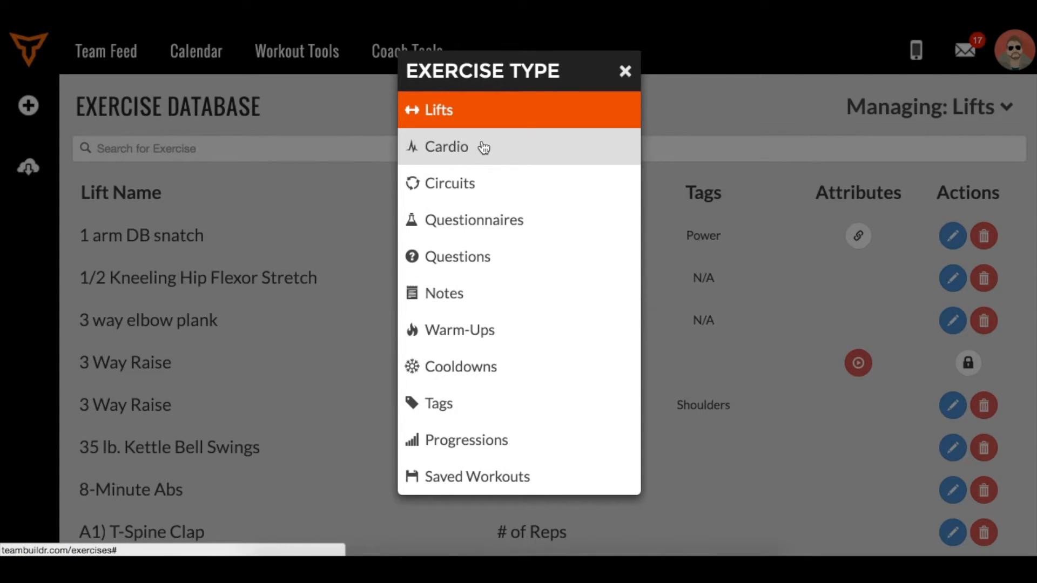
mouse_move(467, 415)
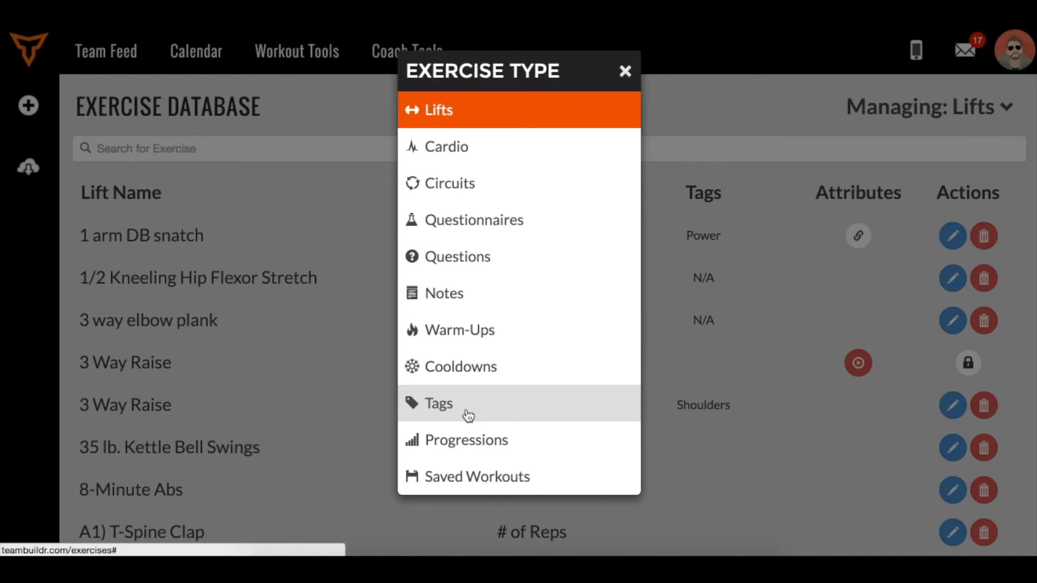
mouse_move(469, 483)
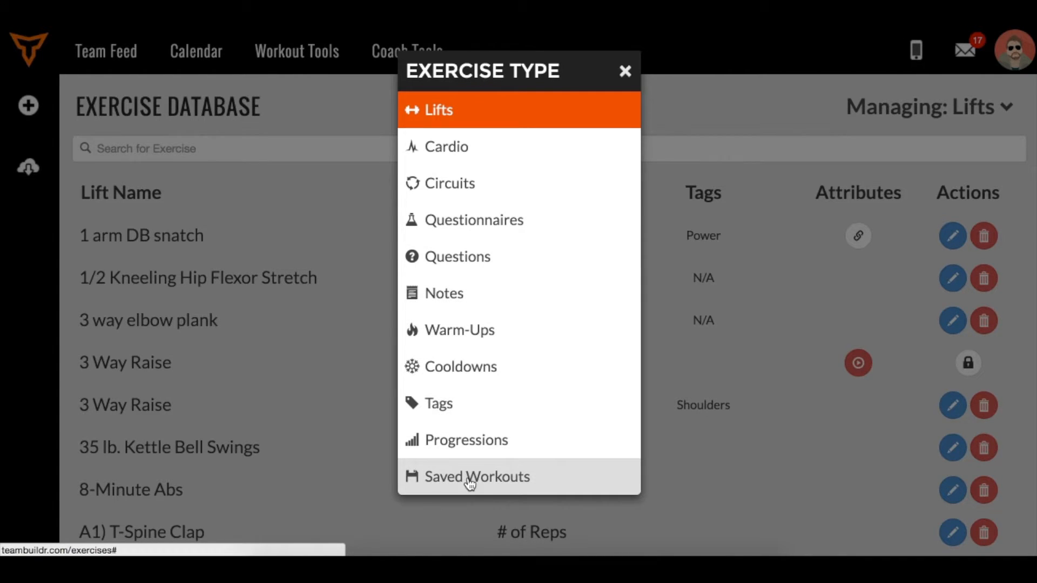
Choose Saved Workouts and scroll past Assessment Day 1 and Baseball Spring 4-Week cycle
click(478, 476)
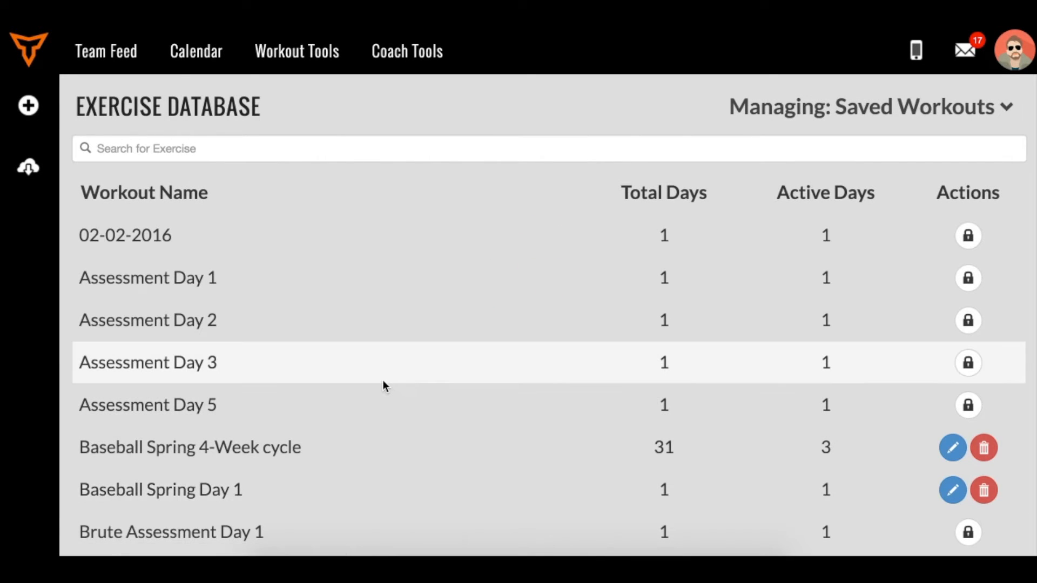
scroll(down, 3)
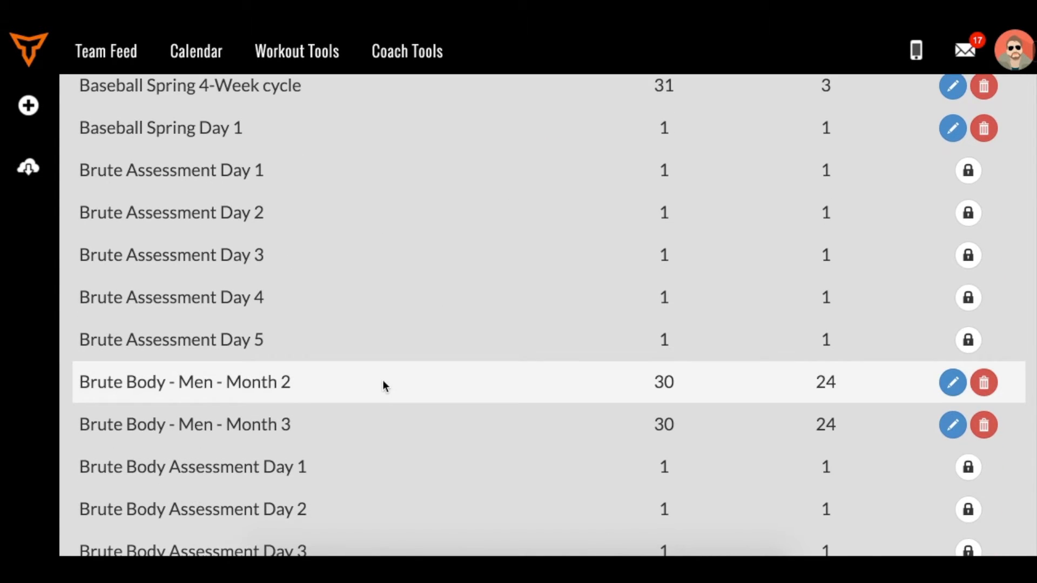
scroll(down, 3)
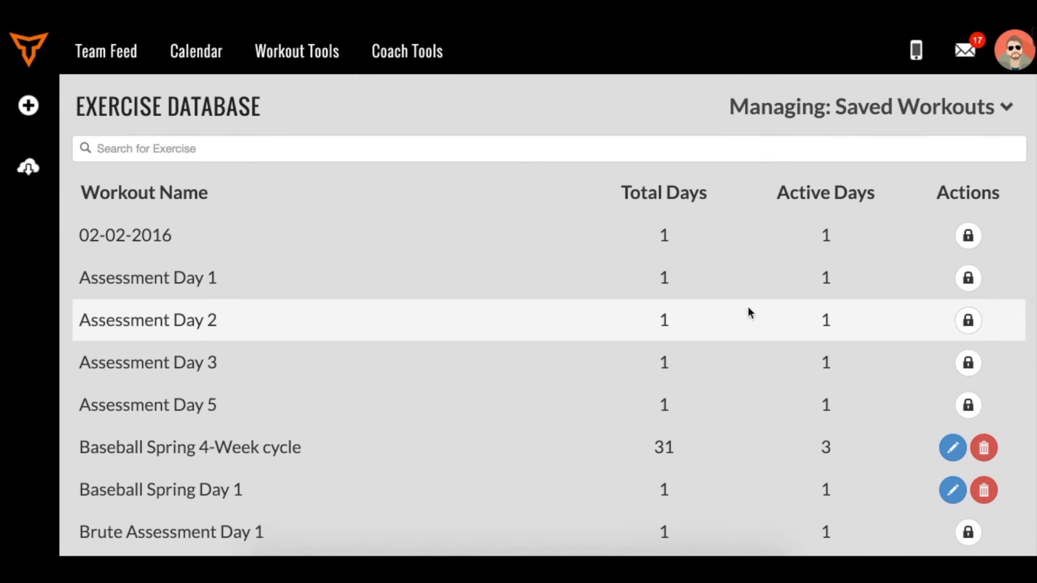
mouse_move(631, 351)
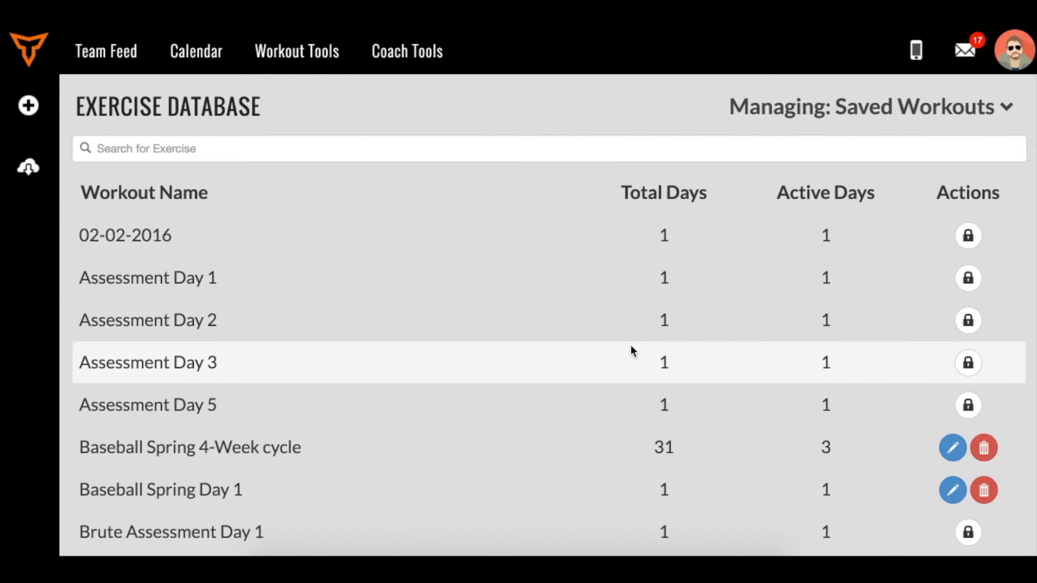
scroll(down, 3)
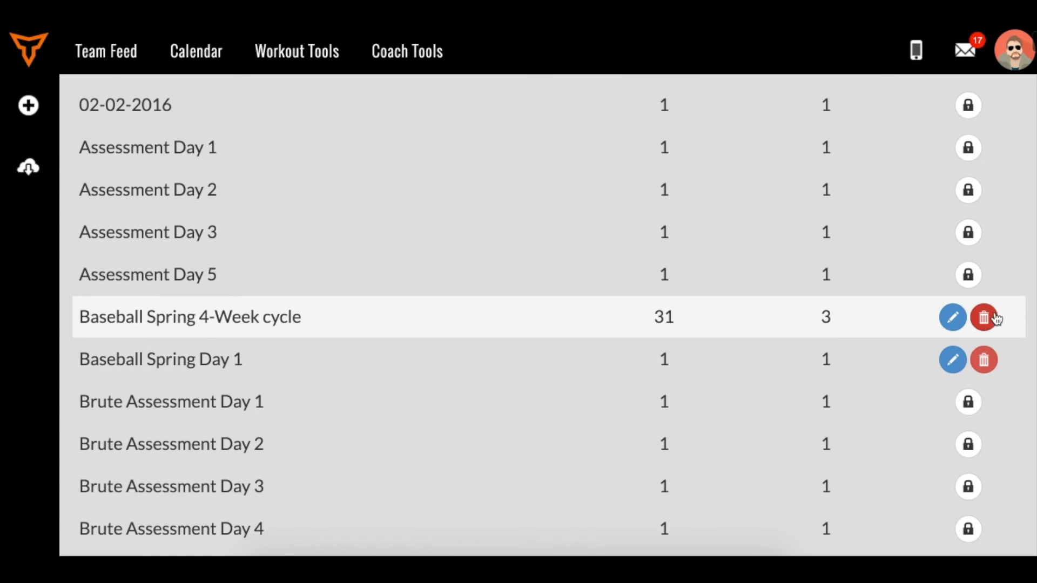
mouse_move(952, 317)
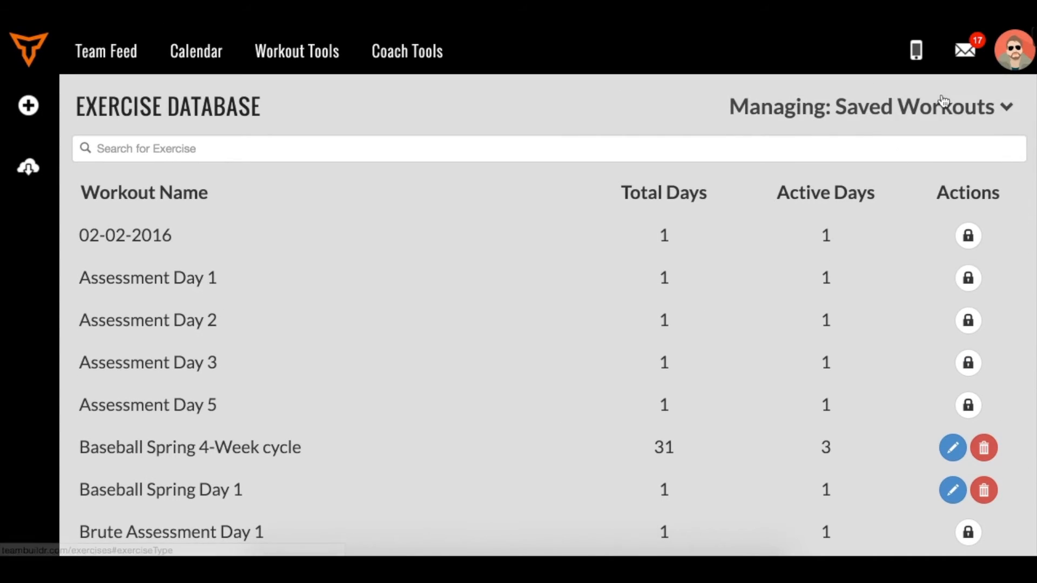
Reopen the Exercise Type list from the 'Managing: Saved Workouts' dropdown
click(870, 106)
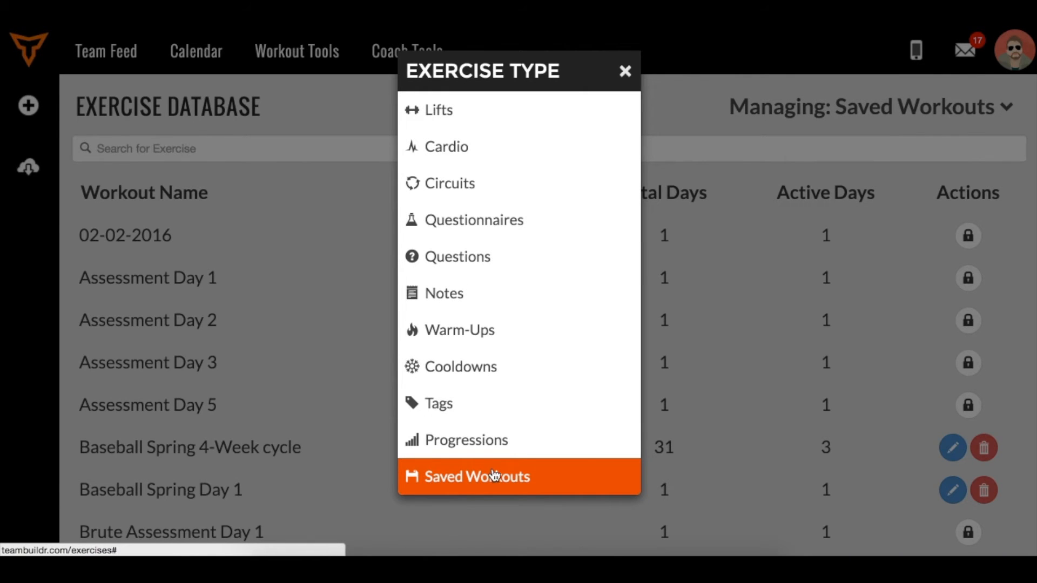
mouse_move(521, 163)
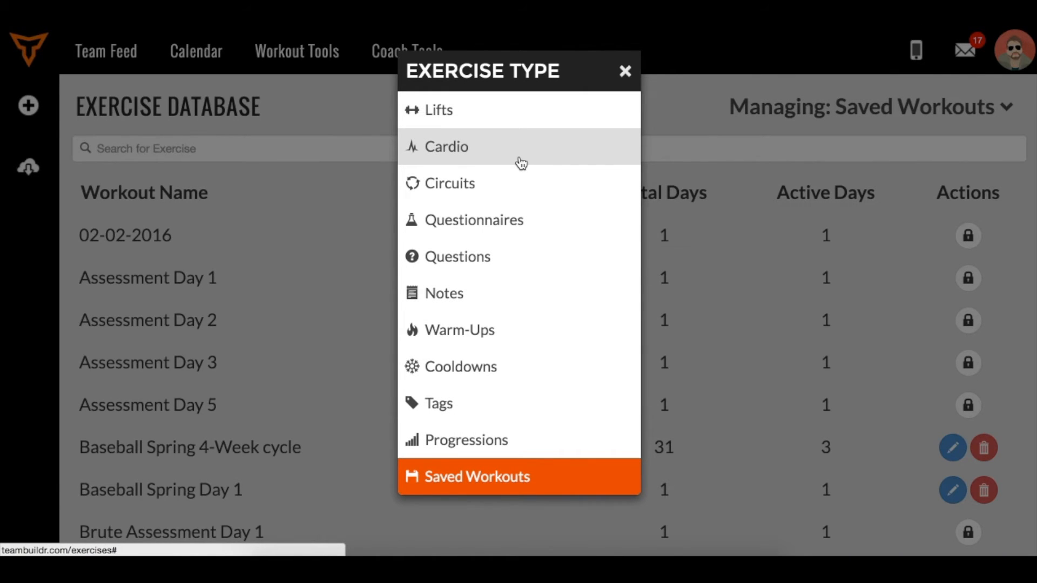
mouse_move(518, 185)
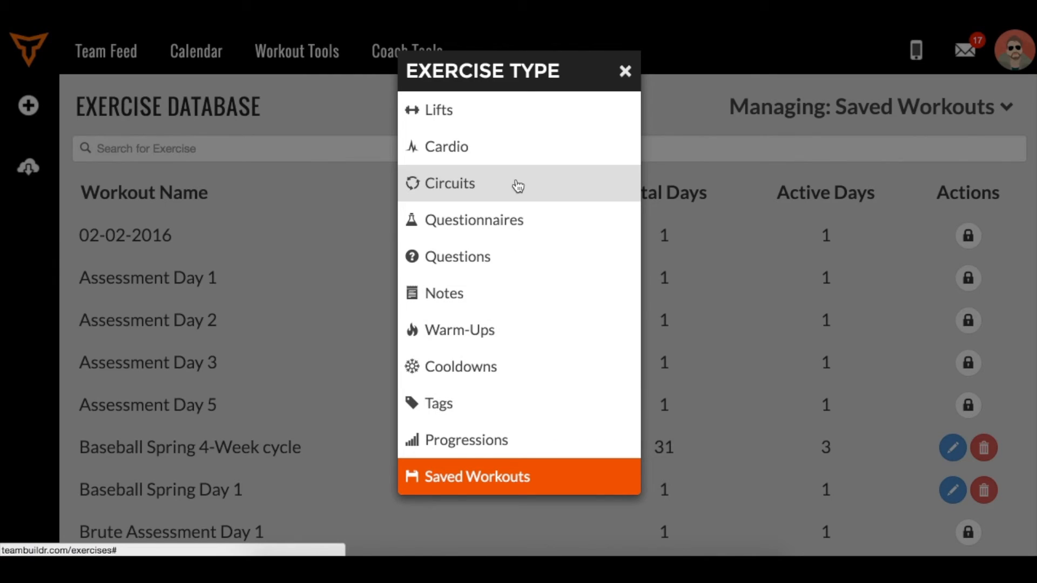
mouse_move(499, 191)
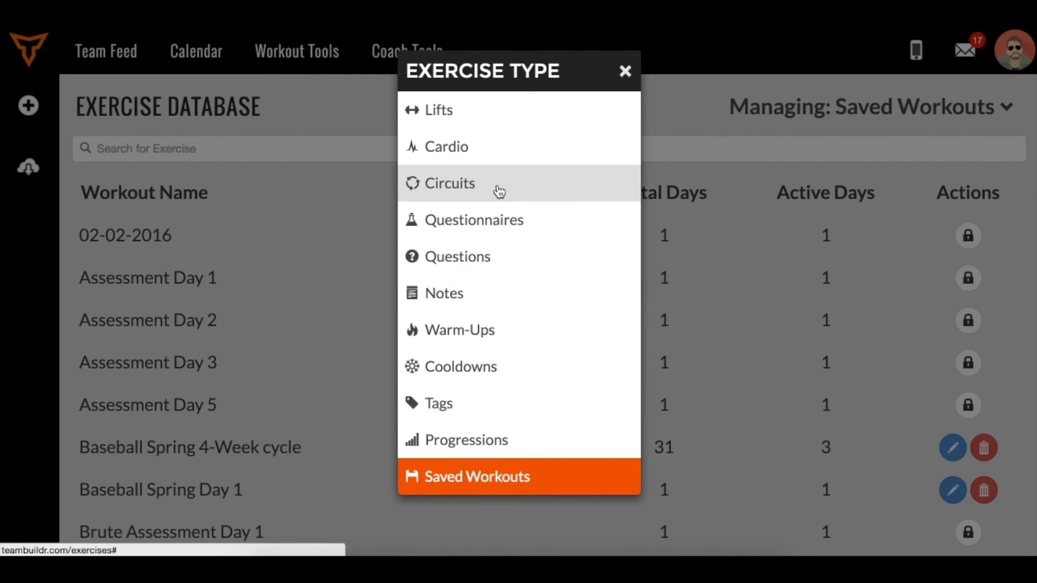